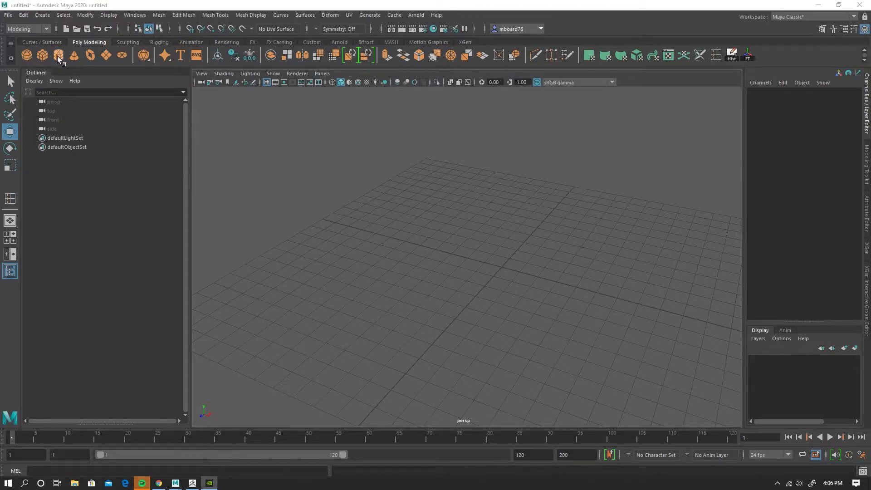
# Create a polygon cylinder pCylinder1 from the Poly Cylinder shelf icon
pyautogui.click(58, 54)
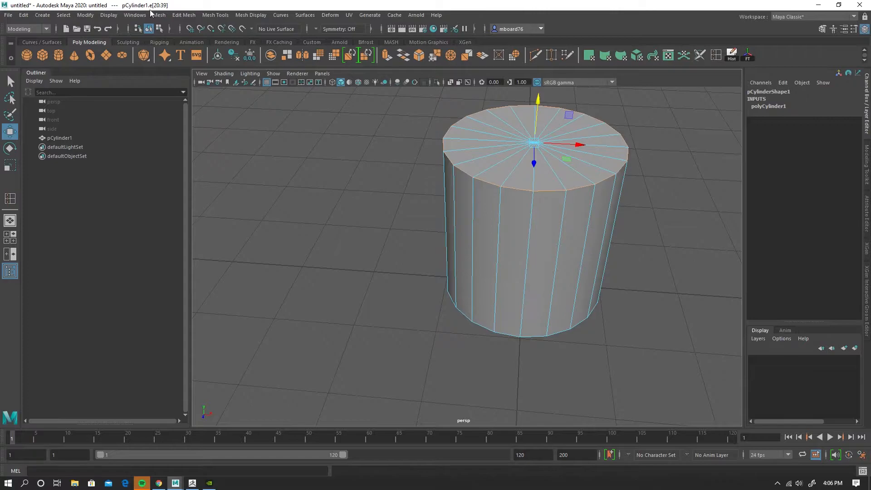
# Bevel the cylinder's top rim edges and select the upper edge loop for tapering
pyautogui.click(184, 15)
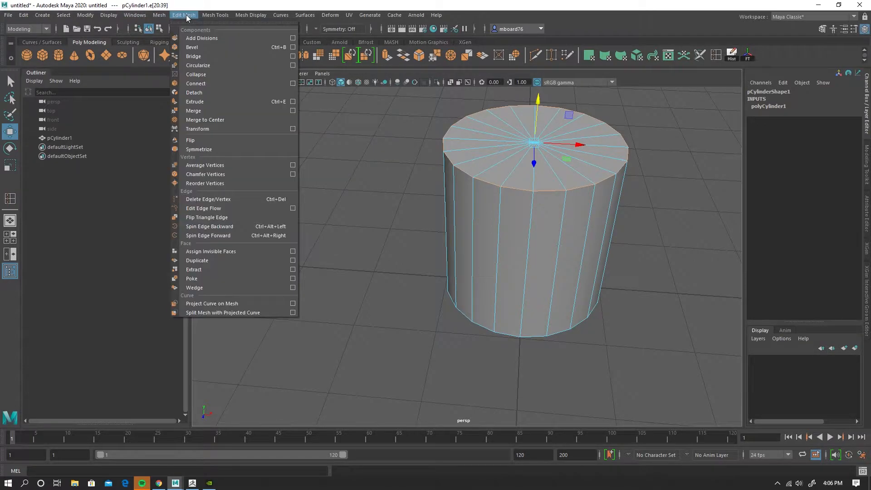
pyautogui.moveTo(489, 179)
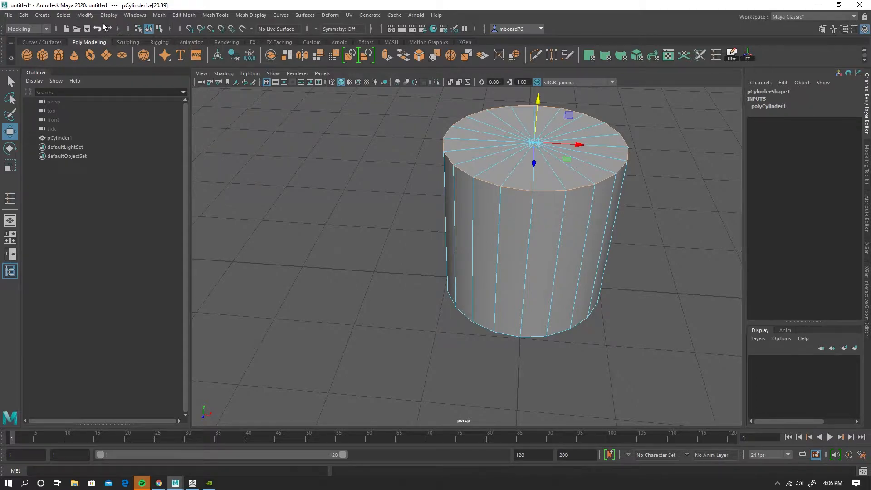
pyautogui.click(183, 16)
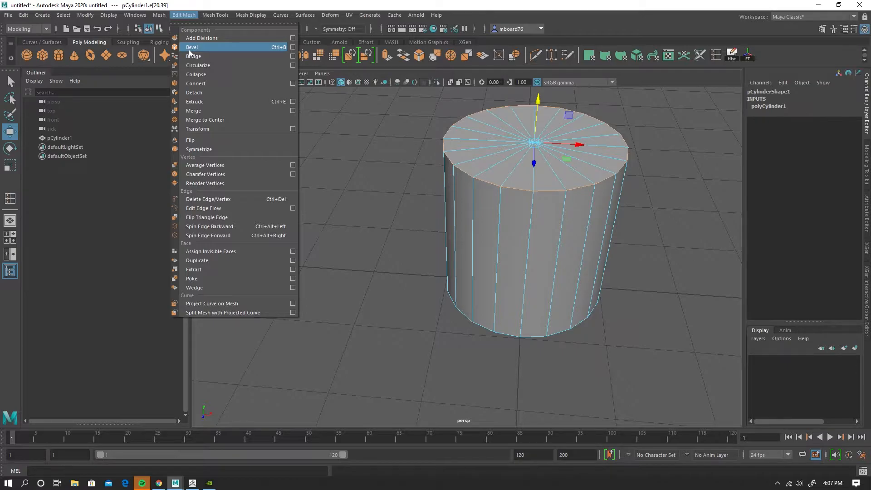
pyautogui.click(192, 46)
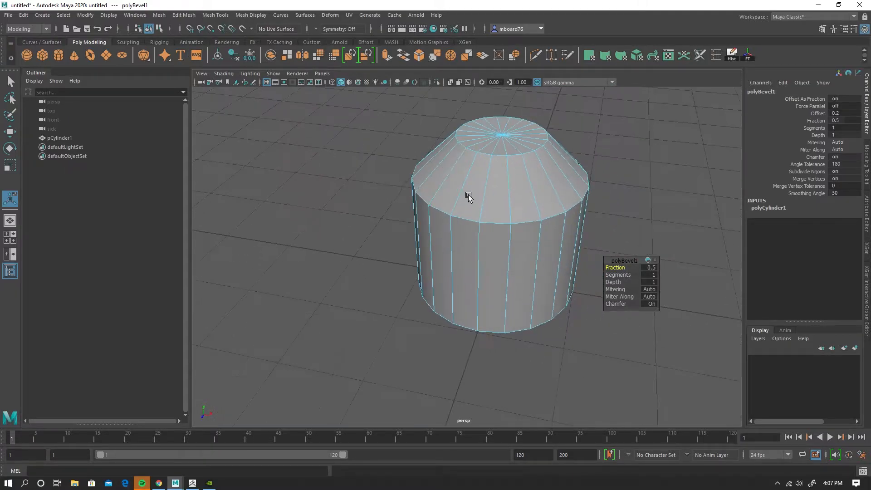
pyautogui.click(494, 223)
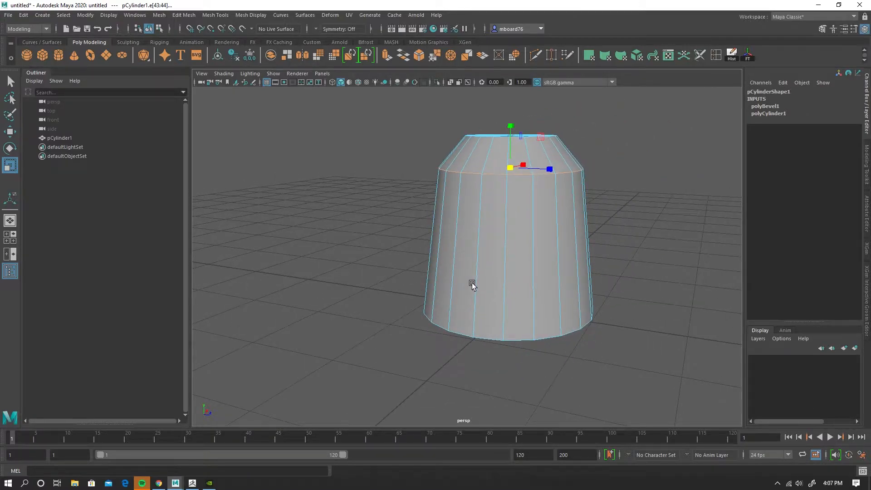
# Switch the cylinder's selection mode via the marking menu before inserting edge loops
pyautogui.rightClick(523, 183)
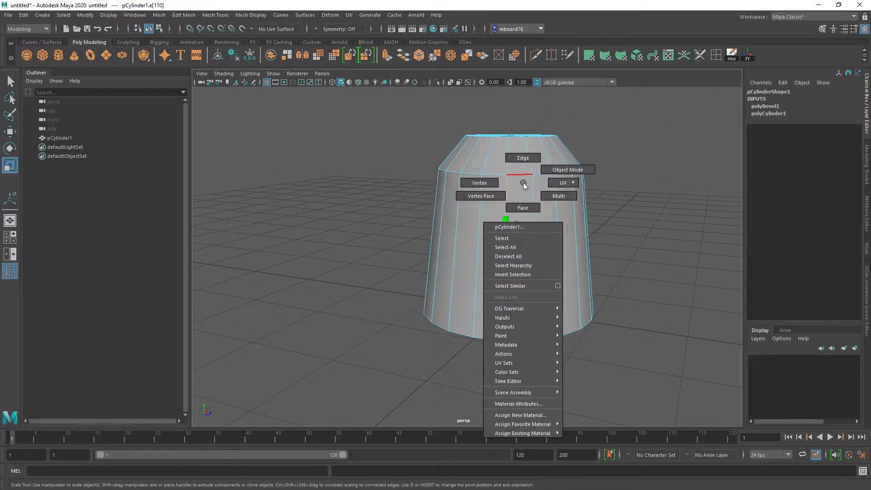
pyautogui.click(566, 170)
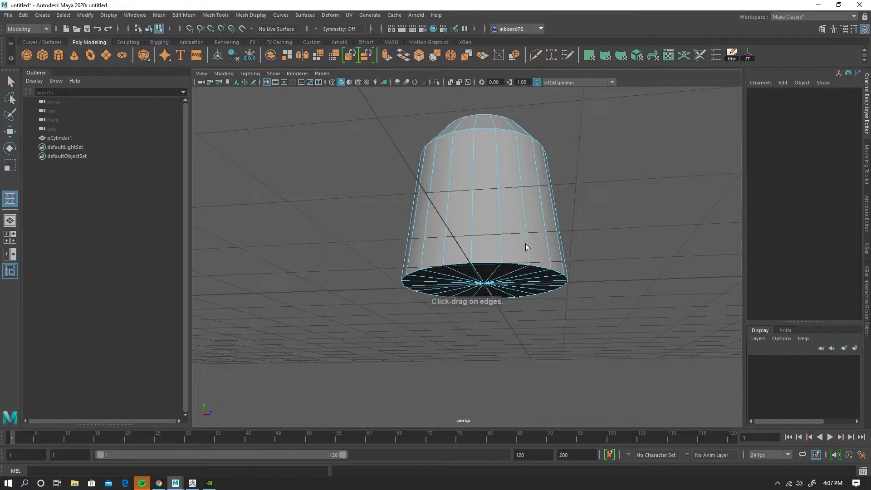
# Insert an edge loop (polySplitRing1) near the cylinder's base and return to object mode
pyautogui.click(503, 256)
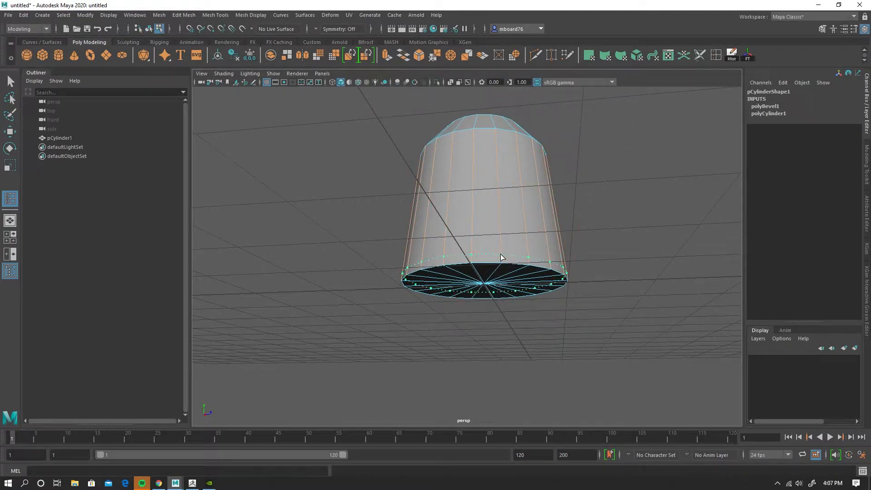
pyautogui.rightClick(506, 217)
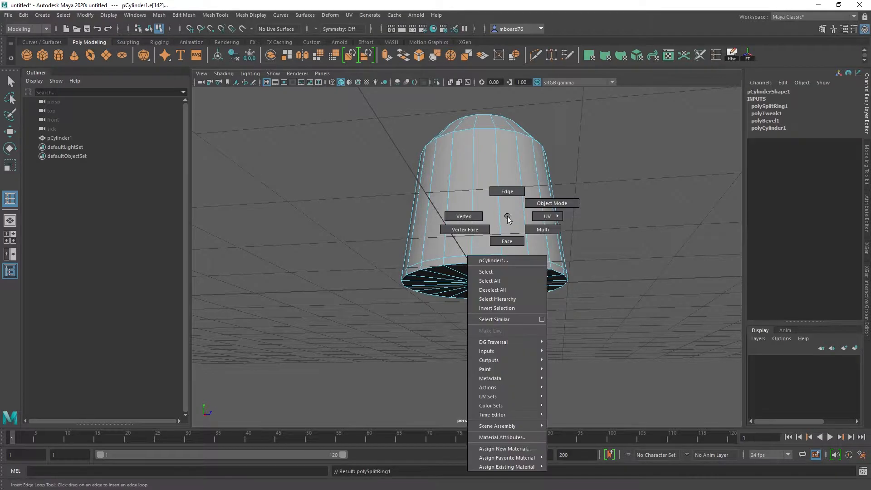
pyautogui.click(551, 203)
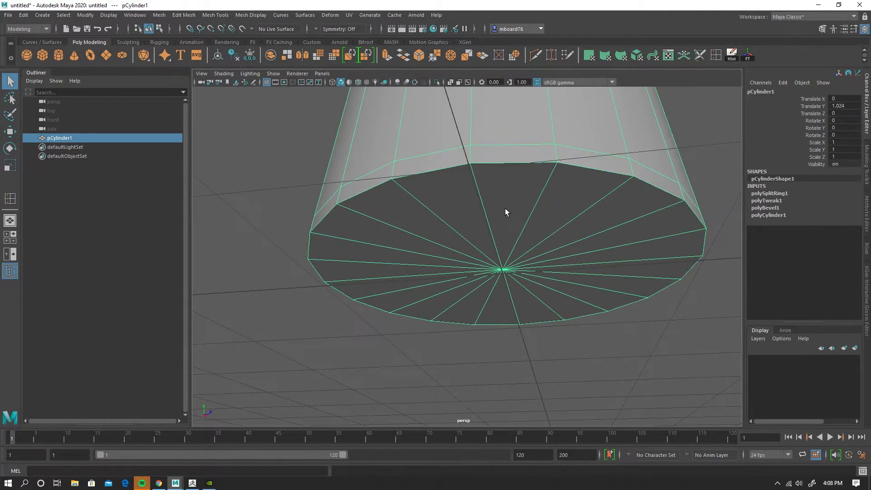
pyautogui.rightClick(506, 222)
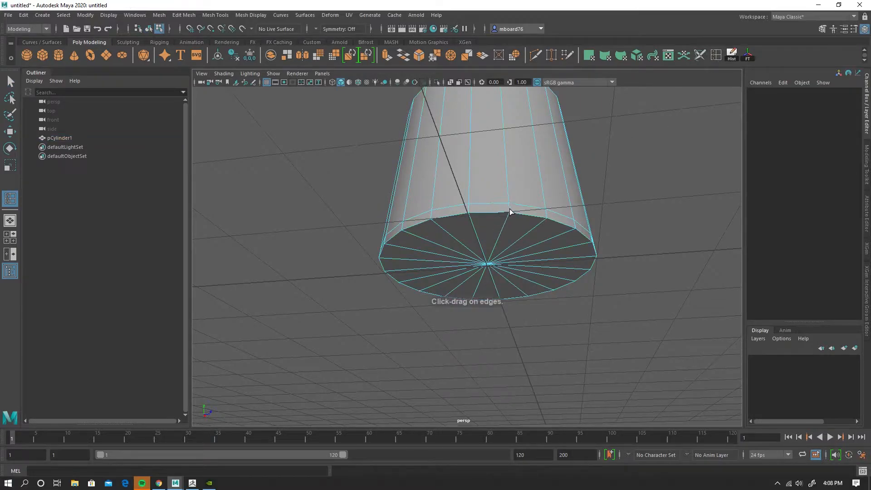
# Insert a second base edge loop (polySplitRing2) and select the edges around the base
pyautogui.click(510, 209)
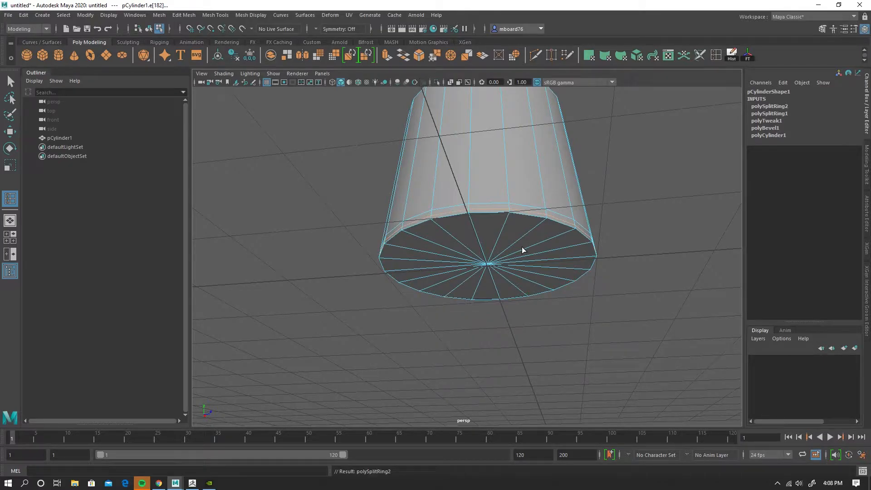
pyautogui.press('3')
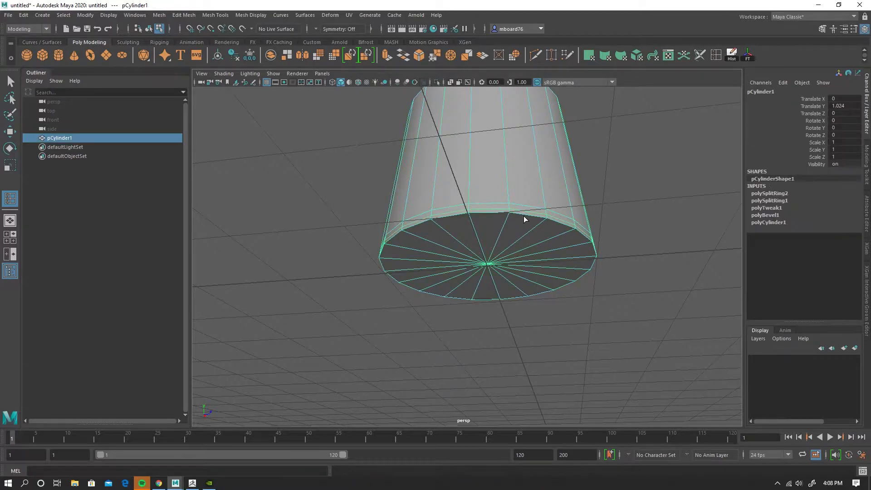
pyautogui.rightClick(520, 226)
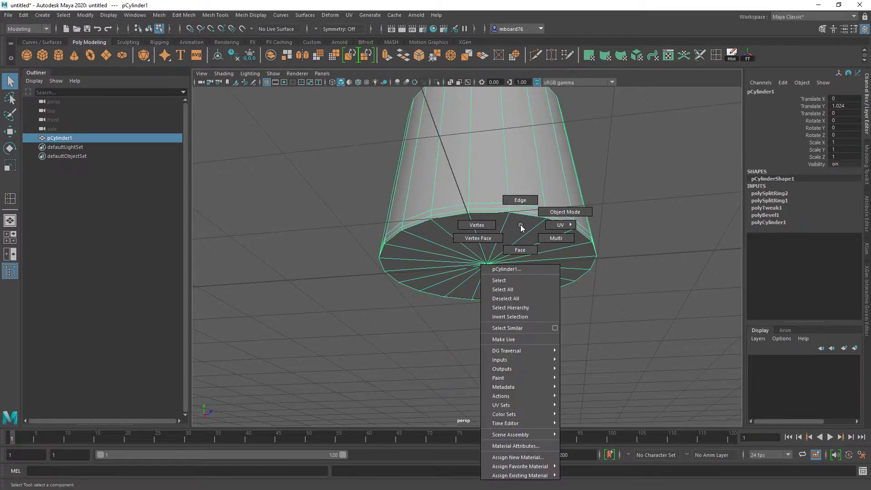
pyautogui.click(519, 200)
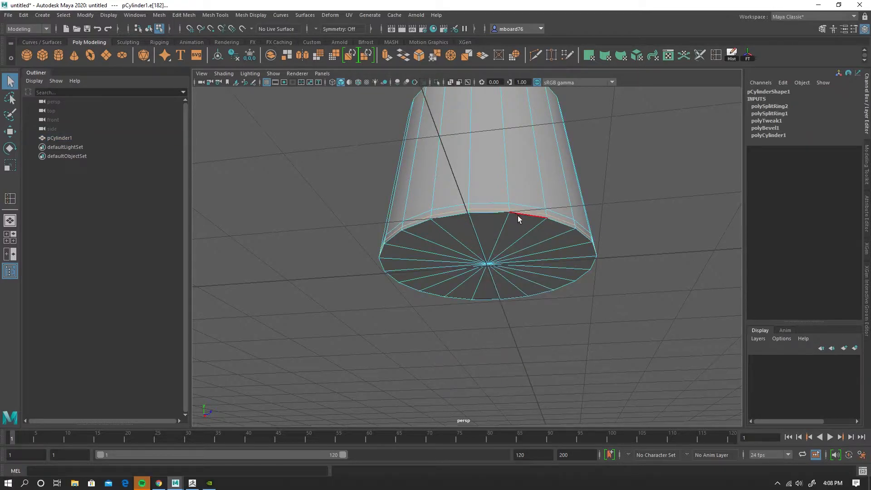
pyautogui.click(509, 245)
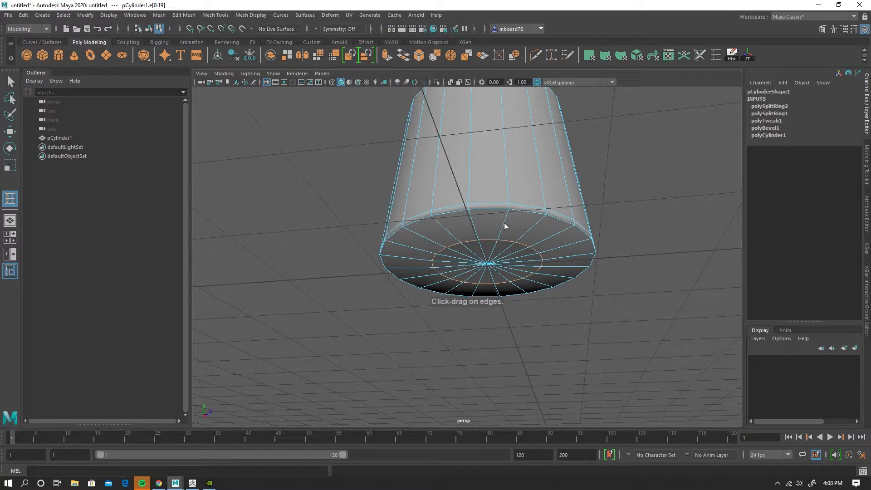
# Add edge loops at the bottom rim and check the smooth preview before returning to object mode
pyautogui.click(505, 219)
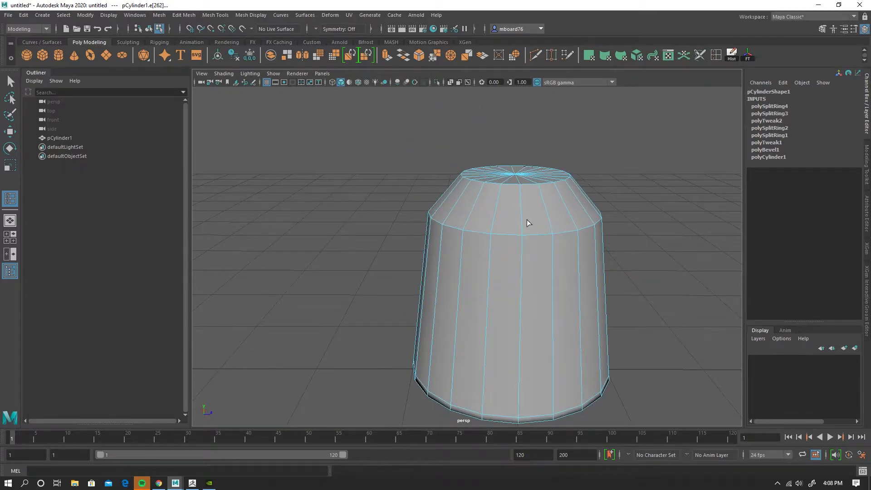
pyautogui.moveTo(521, 217)
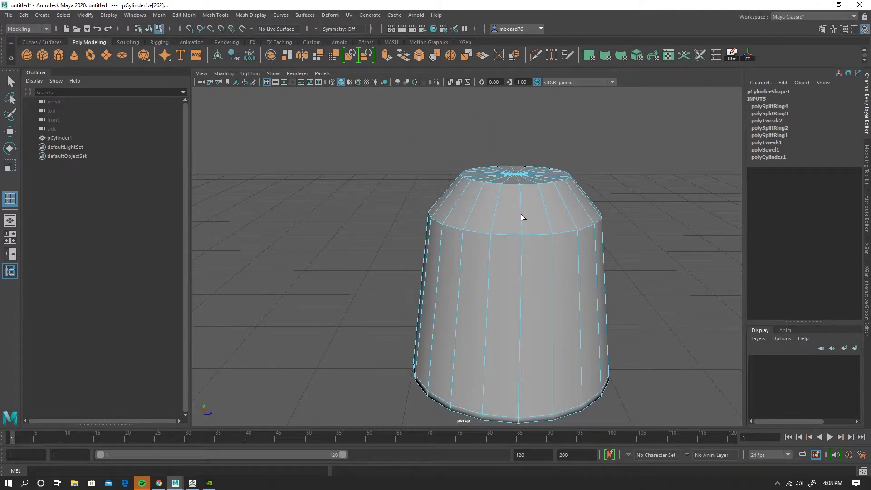
pyautogui.press('4')
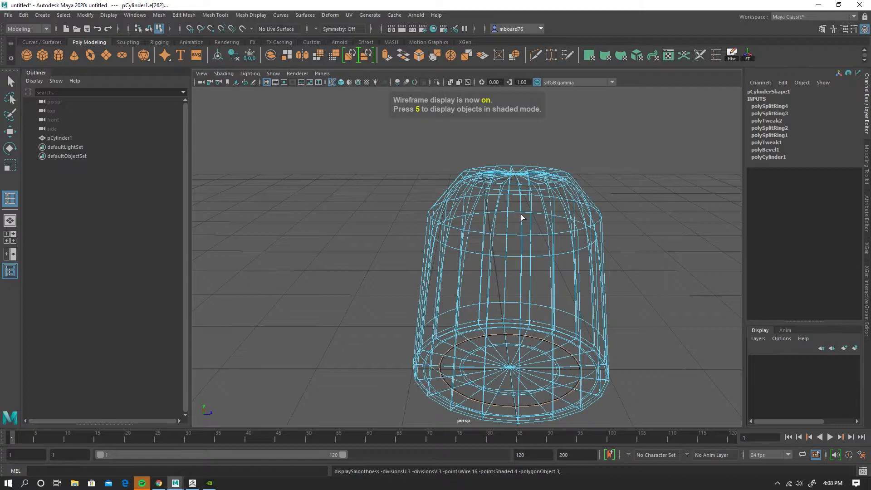
pyautogui.press('5')
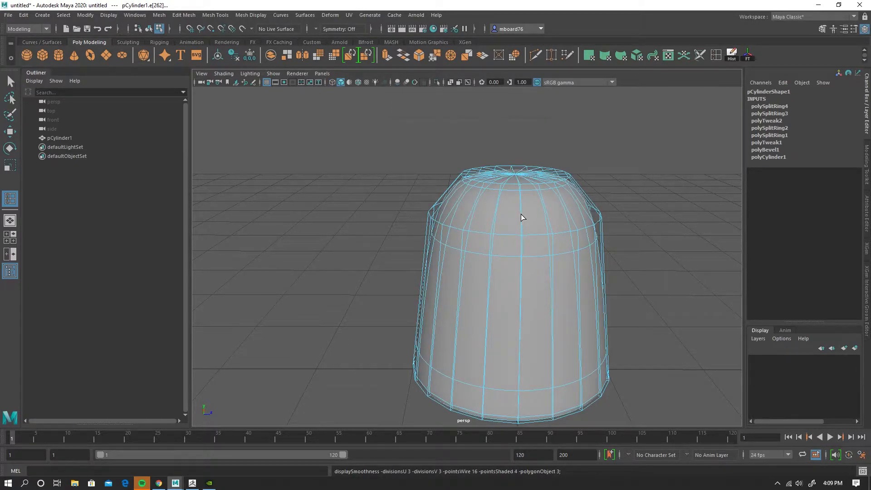
pyautogui.press('1')
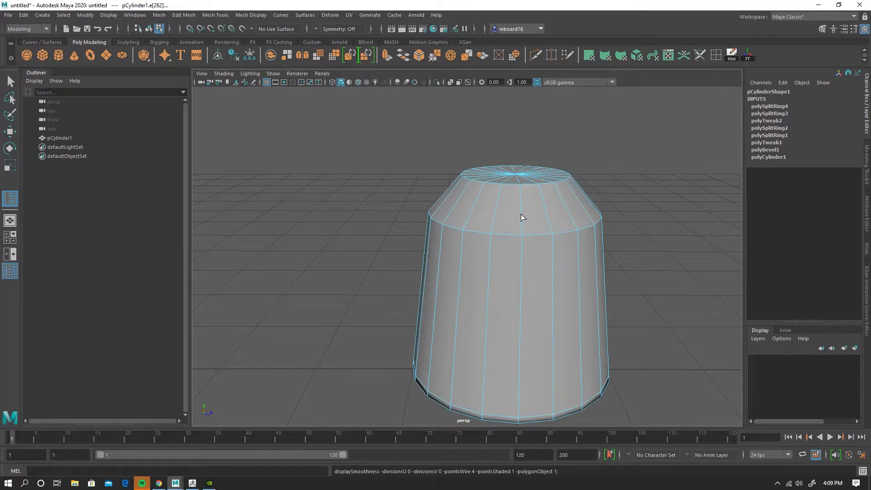
pyautogui.press('3')
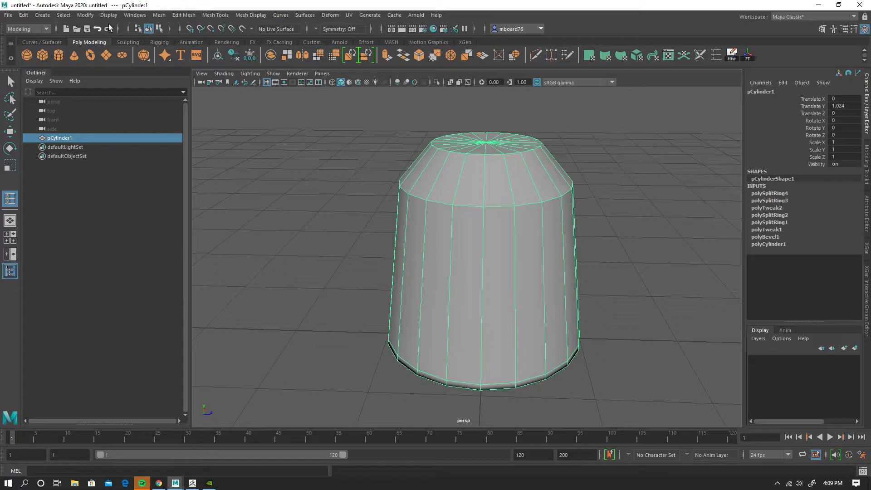
# Smooth the cylinder with Mesh > Smooth (polySmoothFace1) into a dense rounded dome
pyautogui.click(182, 15)
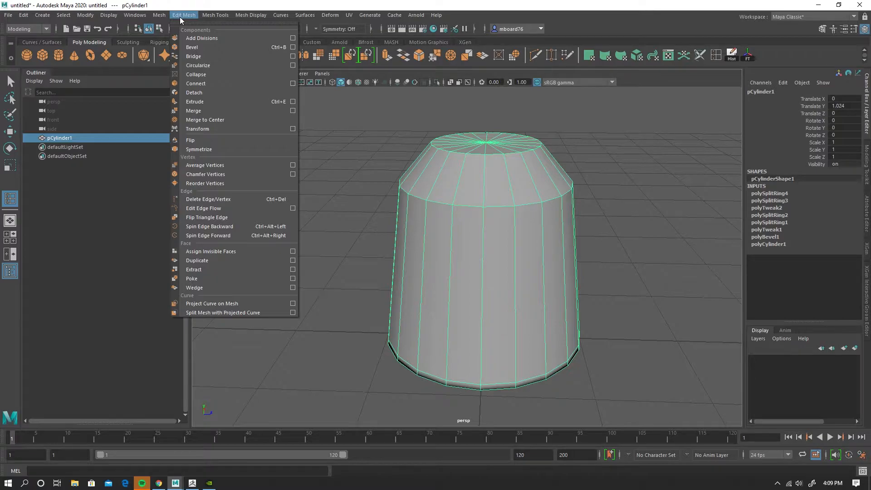
pyautogui.click(159, 15)
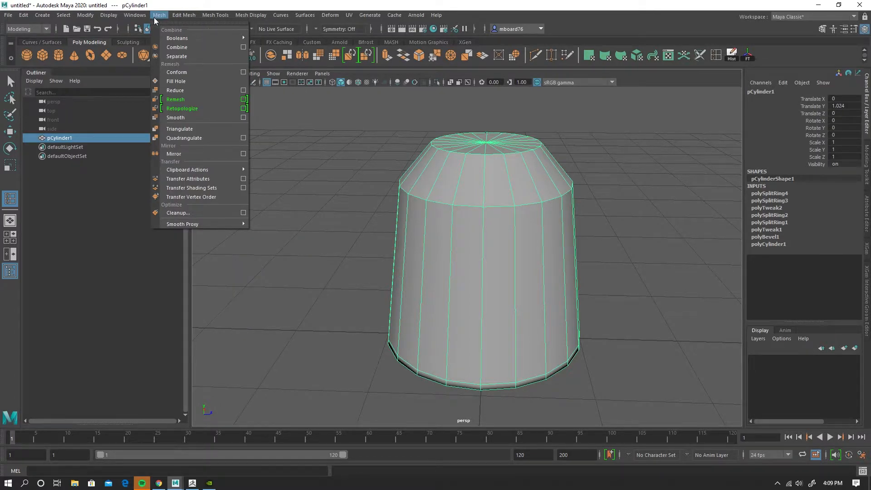
pyautogui.click(175, 117)
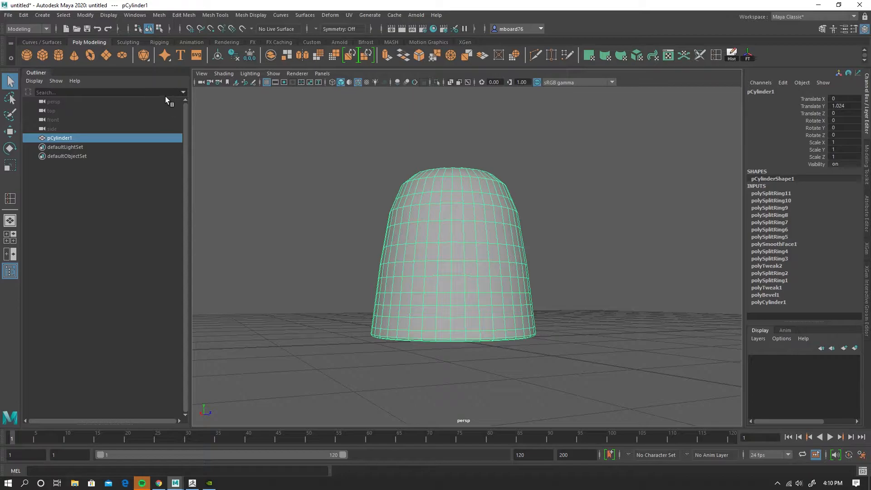
# Browse the Generate menu without changing the smoothed cylinder
pyautogui.click(369, 16)
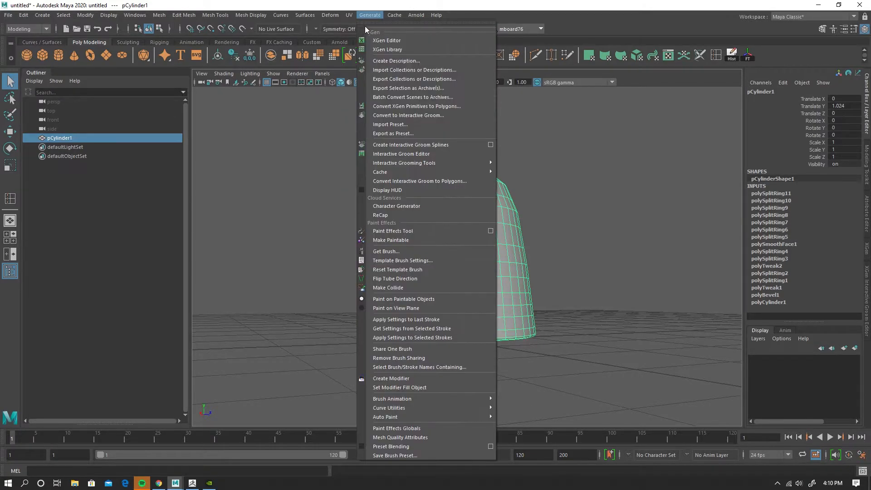
pyautogui.click(466, 145)
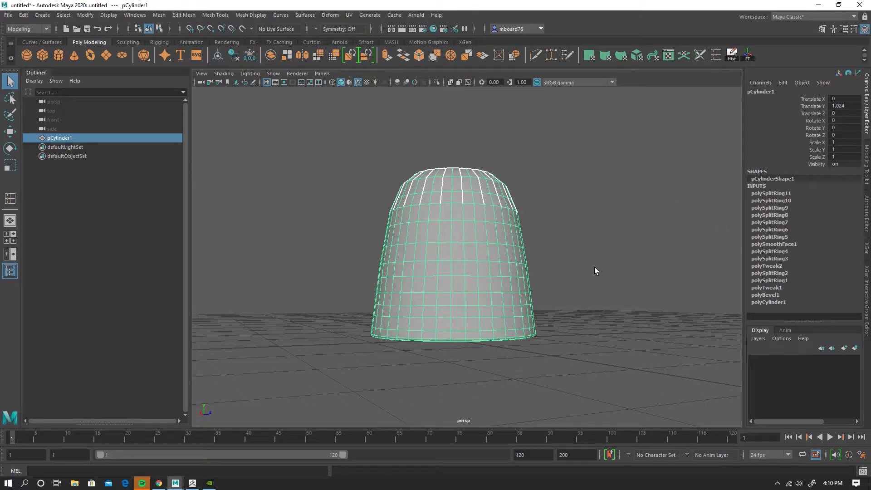
pyautogui.moveTo(439, 232)
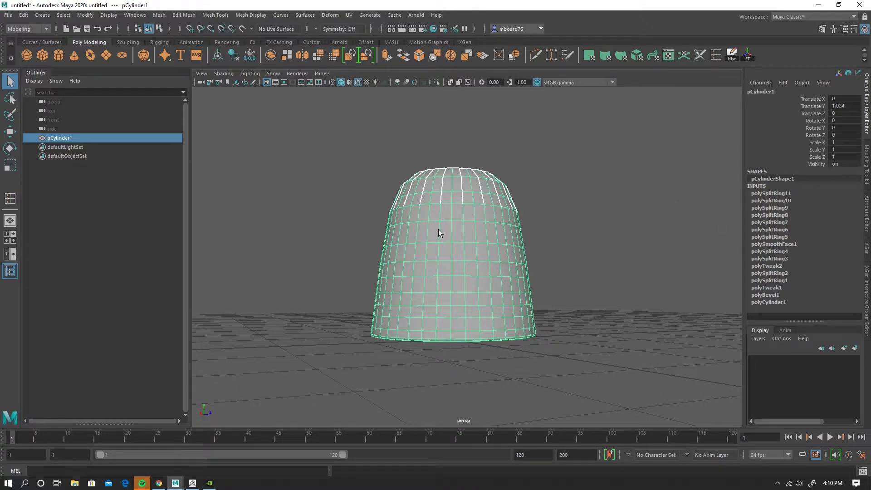
pyautogui.moveTo(460, 249)
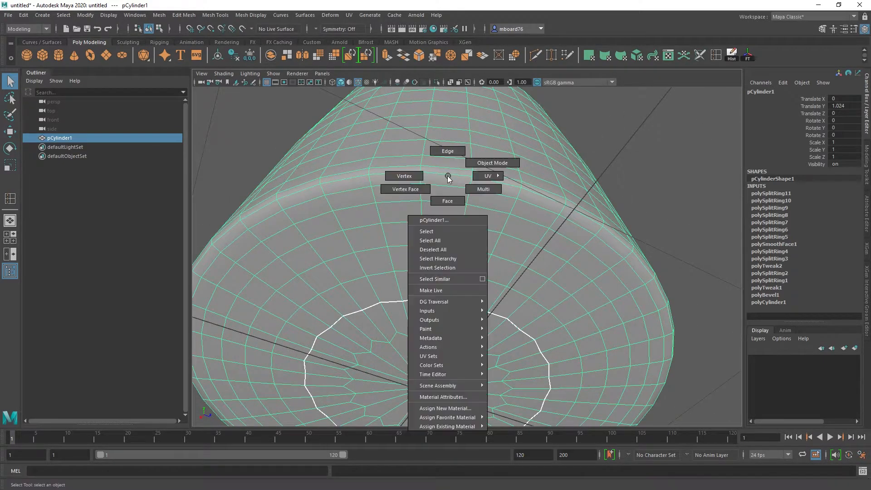
pyautogui.moveTo(404, 175)
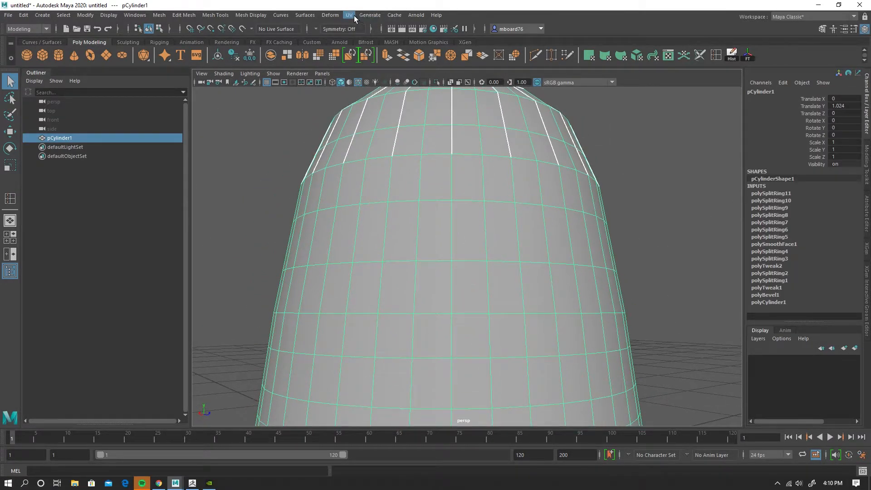
# Apply a planar UV projection to the cylinder from the UV menu
pyautogui.click(404, 179)
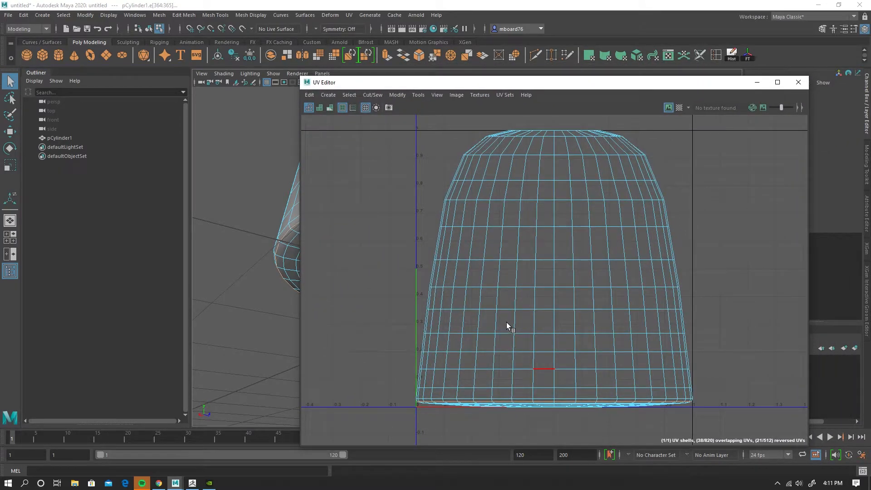
pyautogui.moveTo(513, 398)
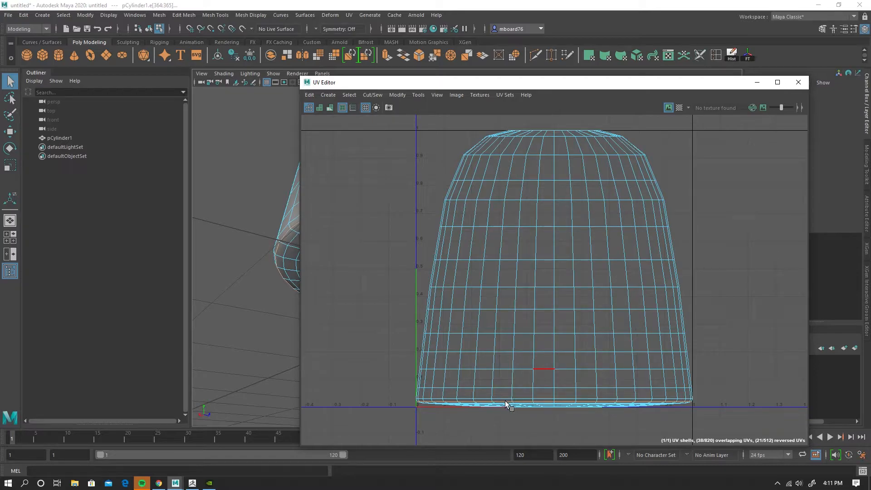
pyautogui.moveTo(528, 400)
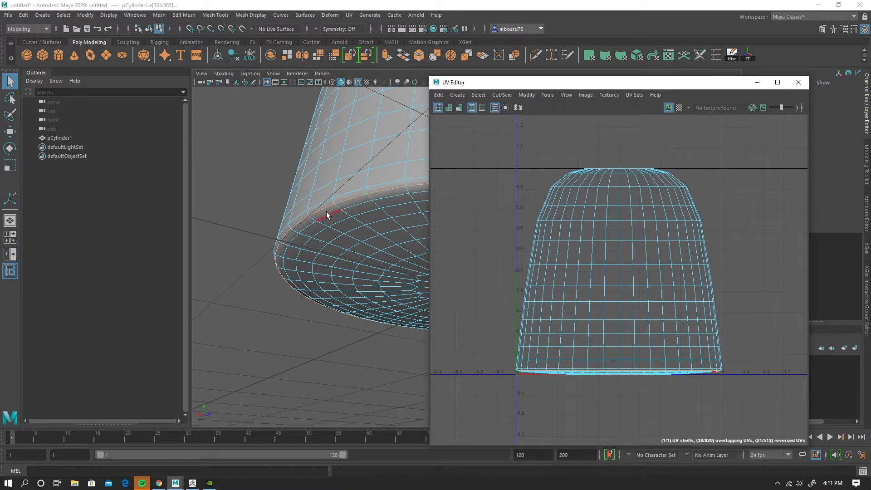
# Cut the UVs along the bottom rim edge loop, splitting them into two shells
pyautogui.rightClick(598, 364)
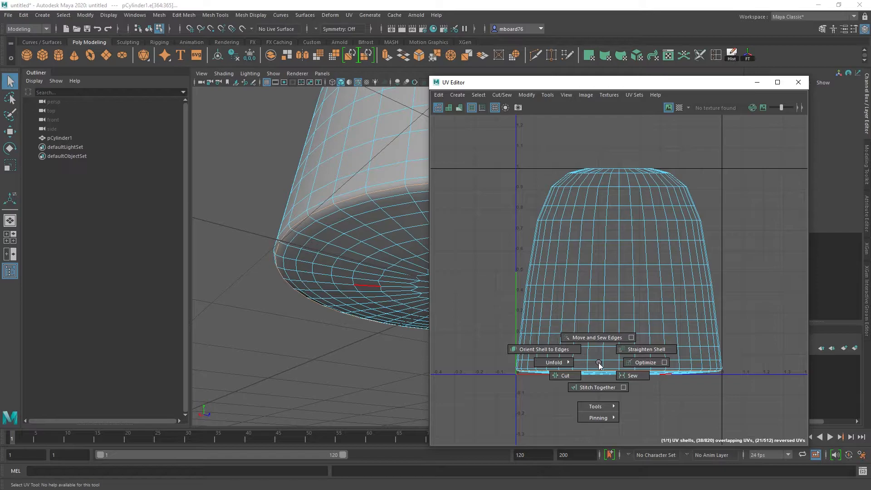
pyautogui.moveTo(563, 375)
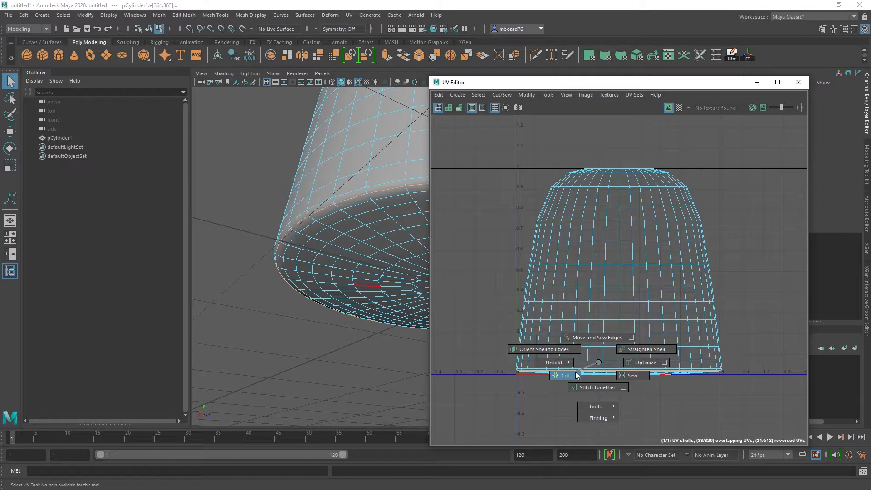
pyautogui.click(563, 375)
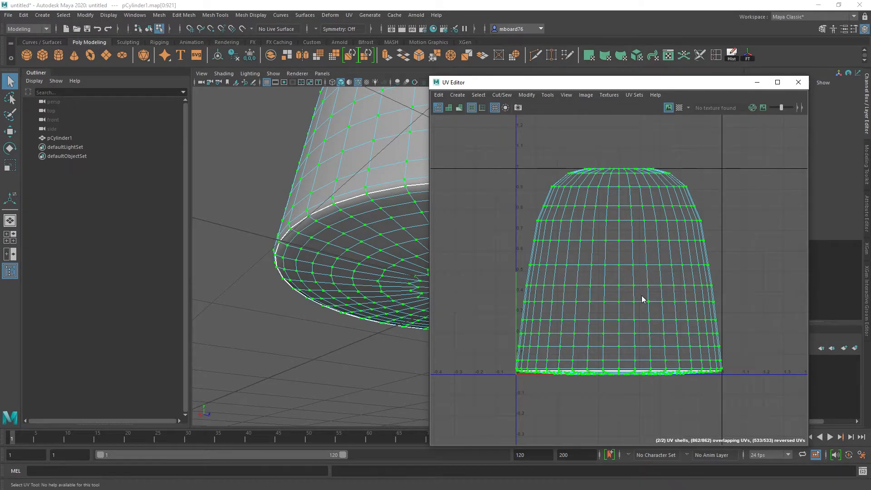
# Unfold the two UV shells flat via Unfold > Unfold and select the base shell
pyautogui.rightClick(642, 295)
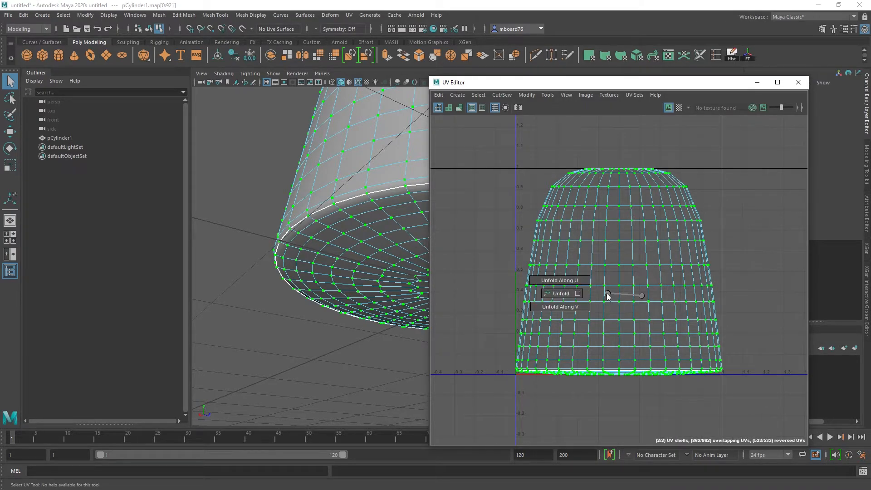
pyautogui.click(560, 293)
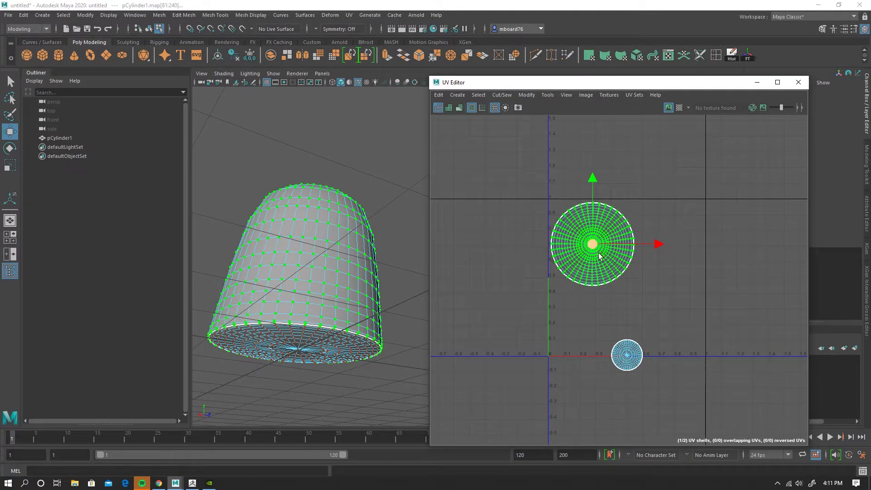
pyautogui.click(627, 355)
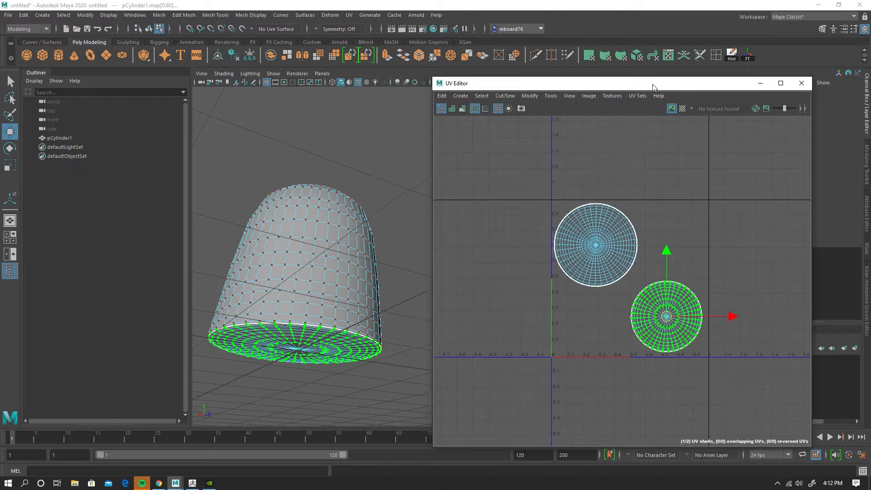
# Return to object mode and position the side shell within the 0–1 UV tile
pyautogui.rightClick(323, 231)
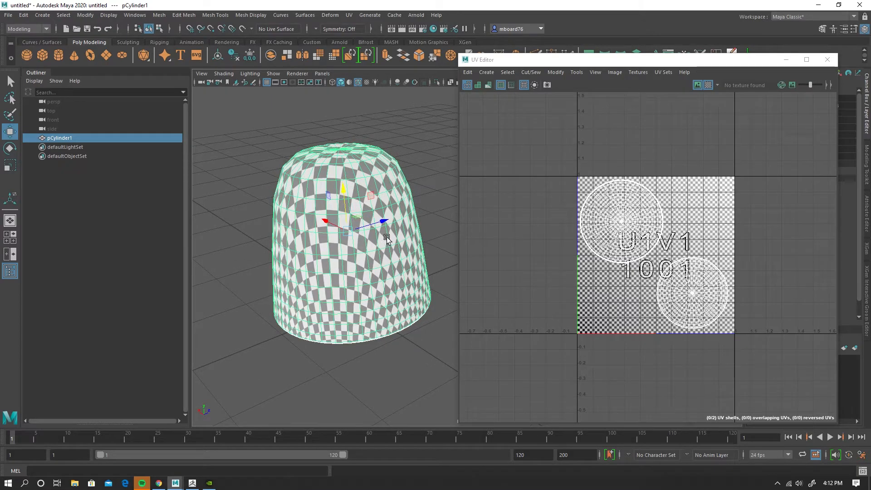
pyautogui.moveTo(364, 202)
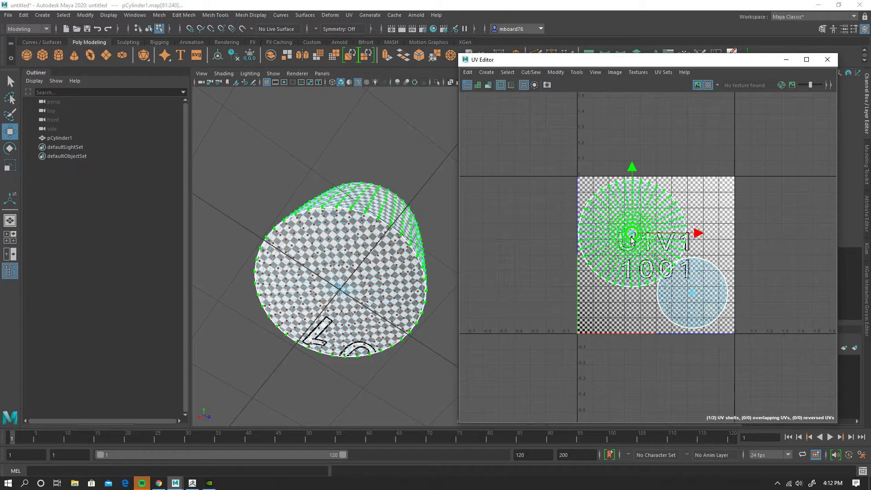
pyautogui.moveTo(332, 250); pyautogui.dragTo(344, 222)
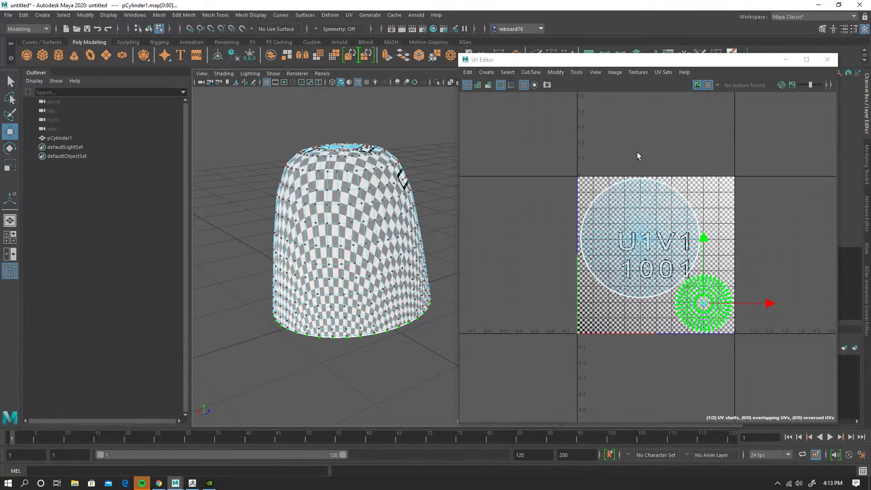
pyautogui.moveTo(827, 59)
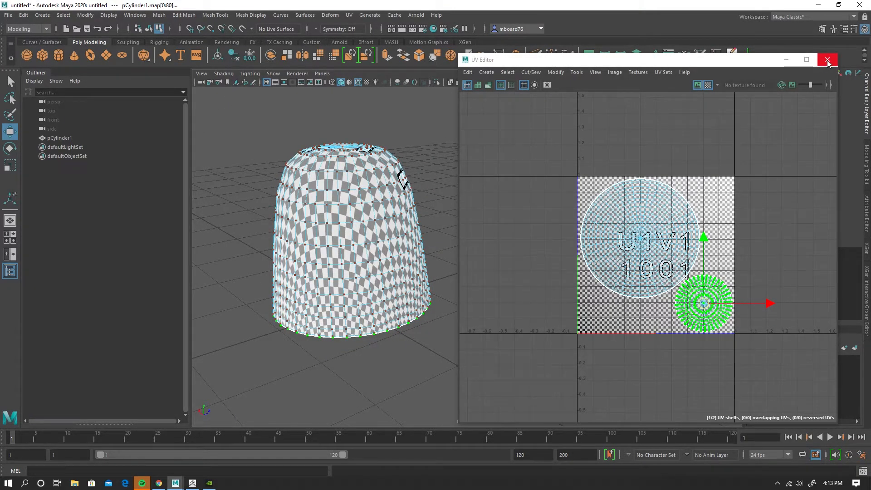
pyautogui.moveTo(827, 60)
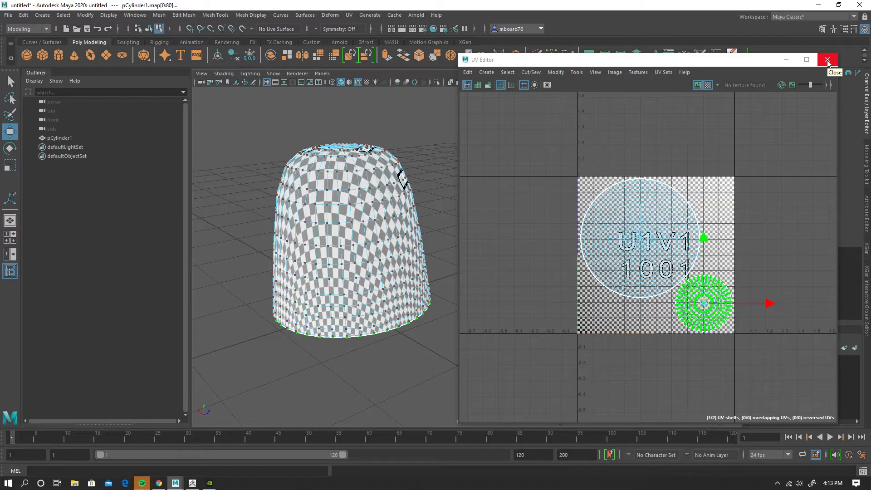
# Close the UV Editor and switch the cylinder back to whole-object selection
pyautogui.click(827, 60)
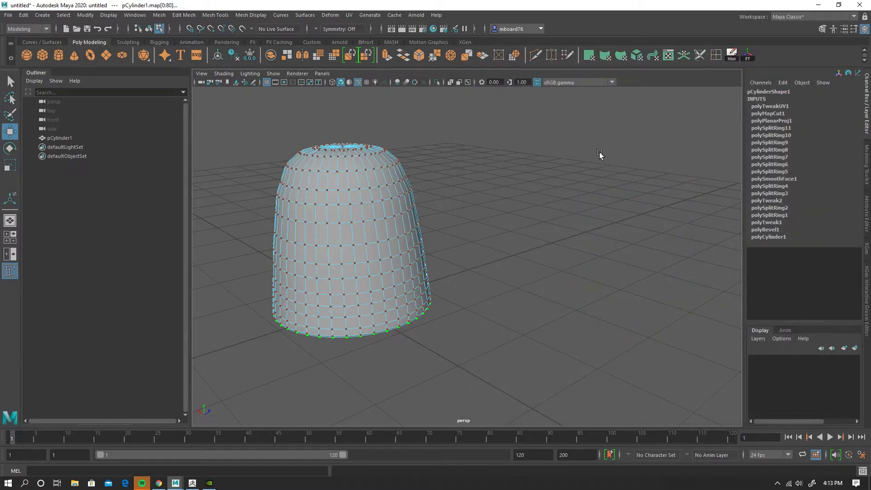
pyautogui.rightClick(327, 225)
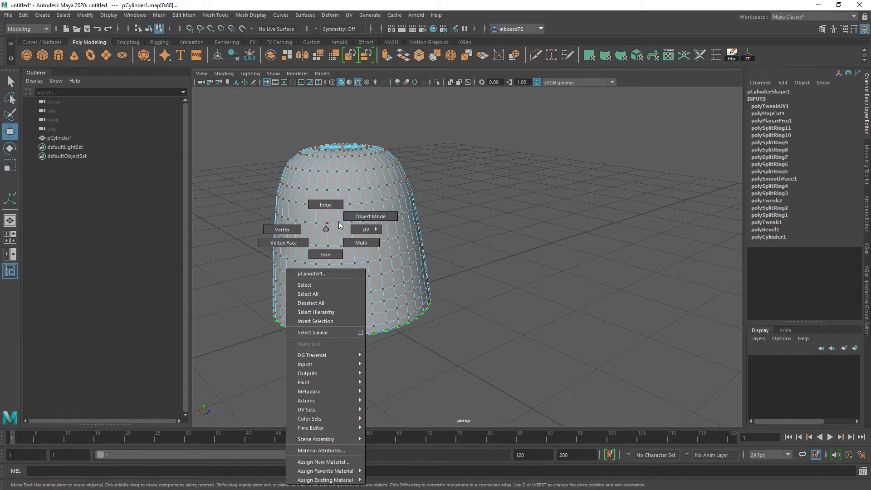
pyautogui.click(370, 216)
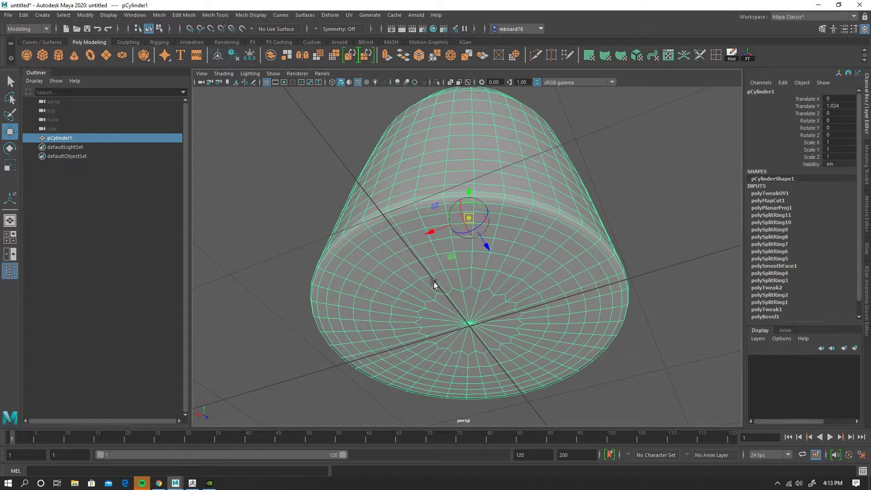
pyautogui.moveTo(468, 328)
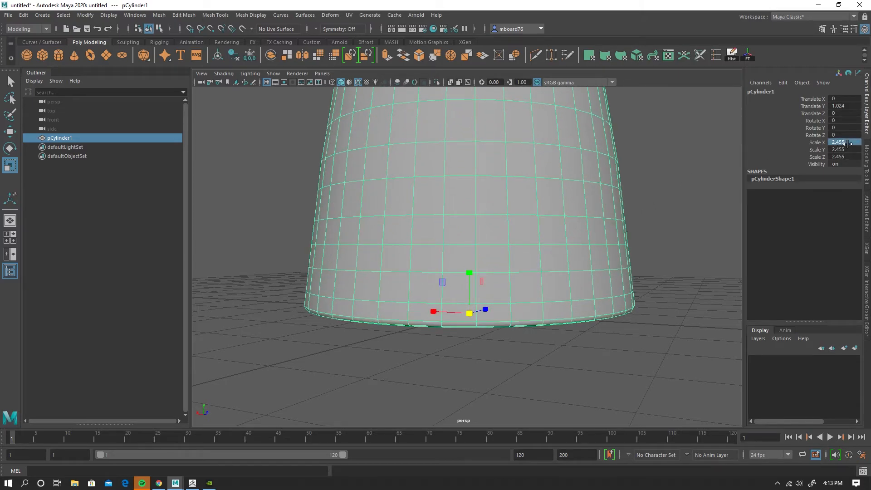
# Scale the cylinder to 20 on all axes and freeze its transformations
pyautogui.write('20')
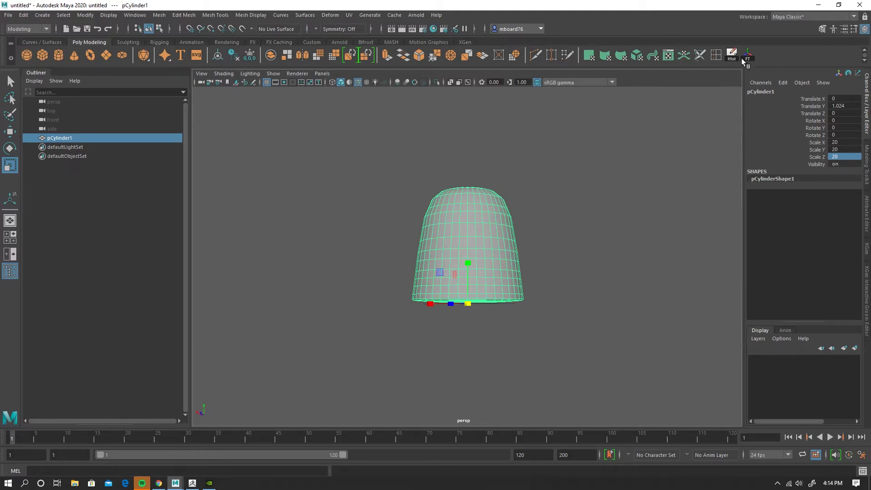
pyautogui.click(747, 55)
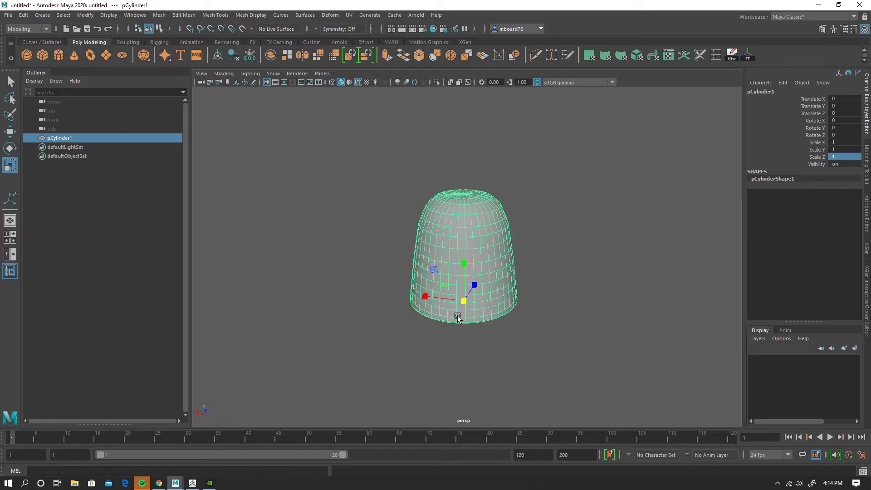
pyautogui.click(8, 15)
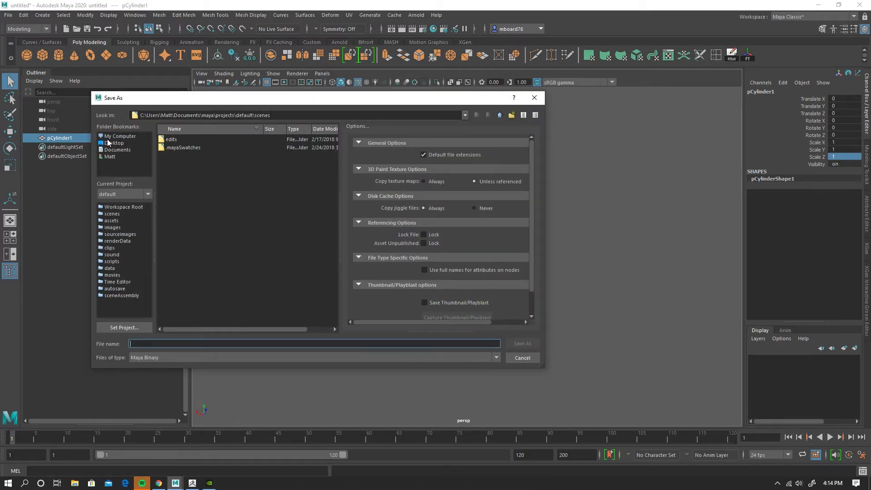
# Browse to the jiggleLetters folder on the E: drive
pyautogui.click(120, 136)
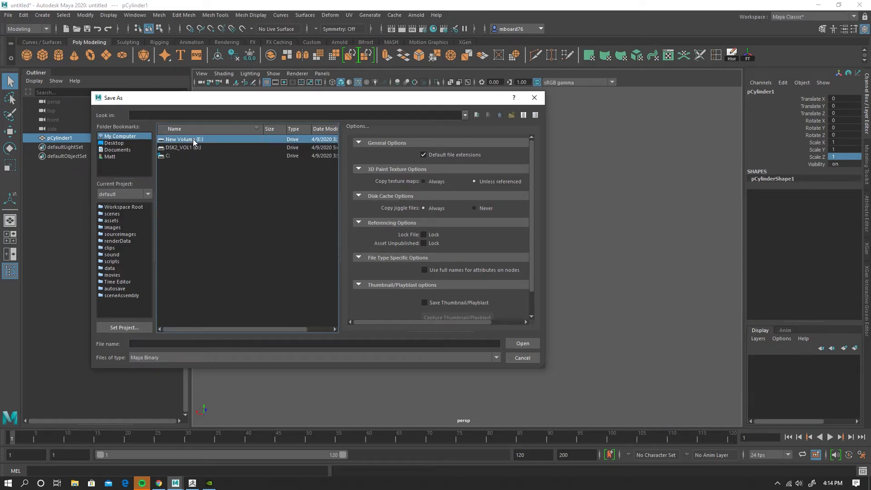
pyautogui.doubleClick(181, 139)
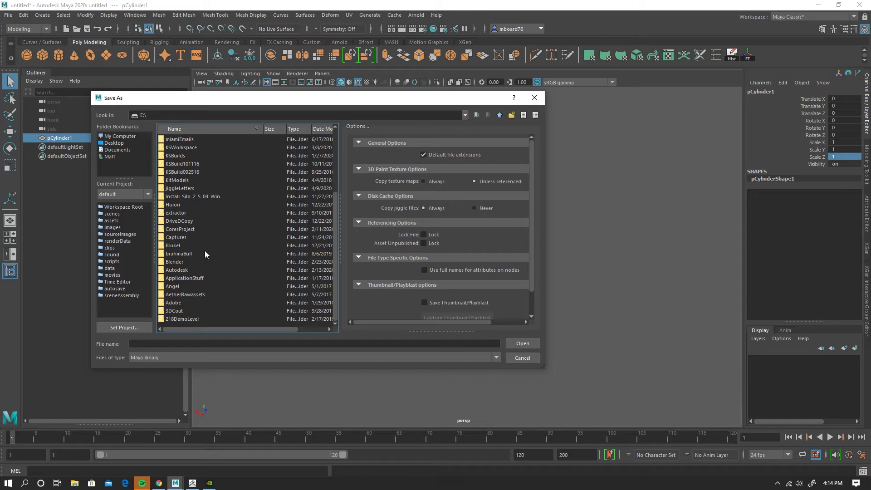
pyautogui.click(180, 189)
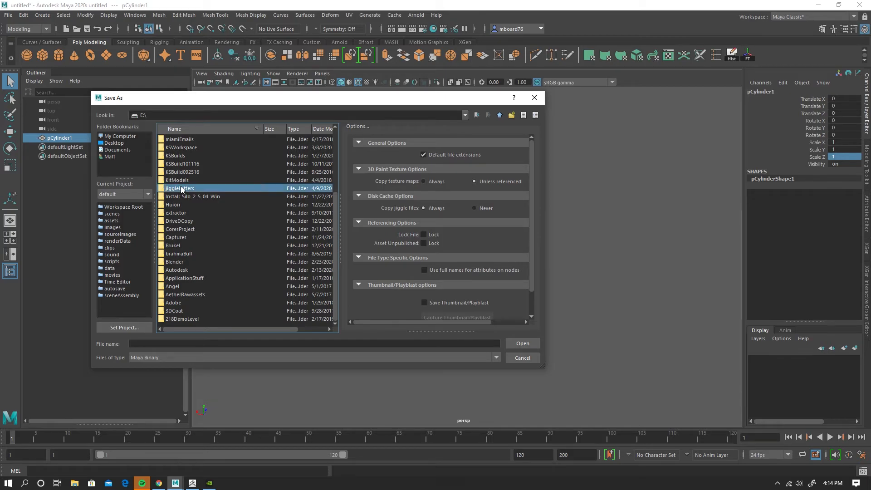
pyautogui.doubleClick(180, 188)
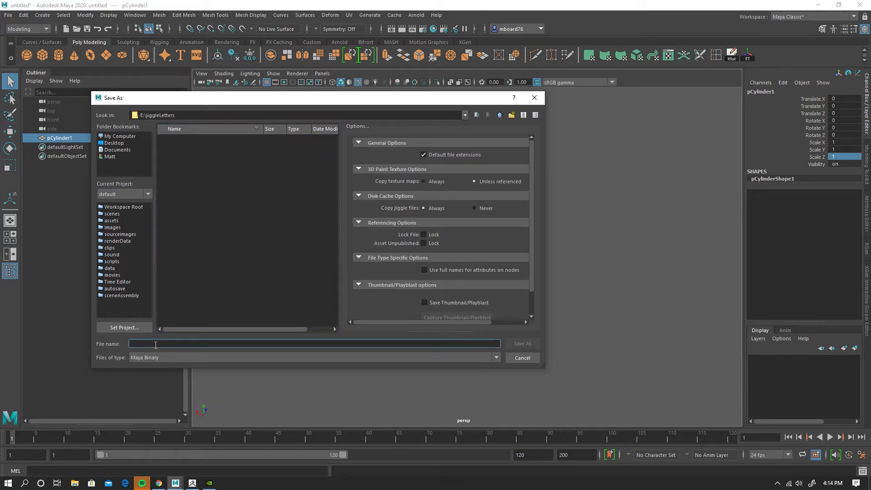
# Save the scene there as jiggleModel.mb
pyautogui.write('jiggle')
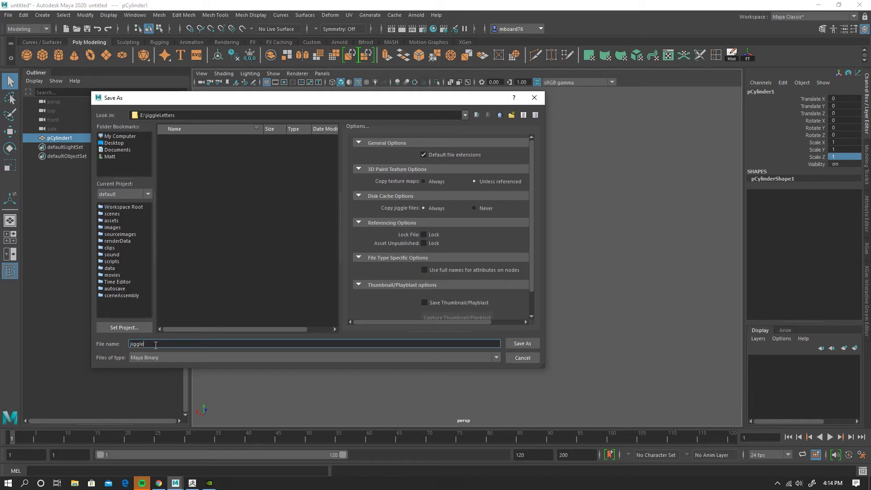
pyautogui.write('Model')
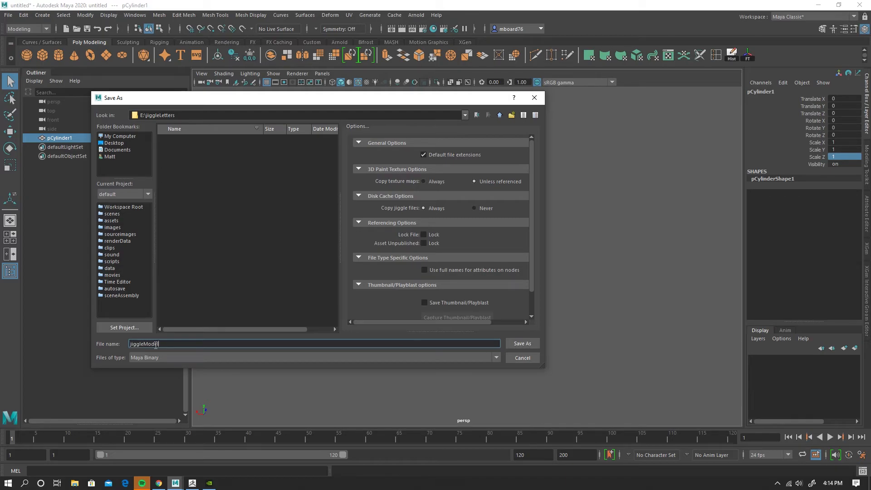
pyautogui.click(521, 342)
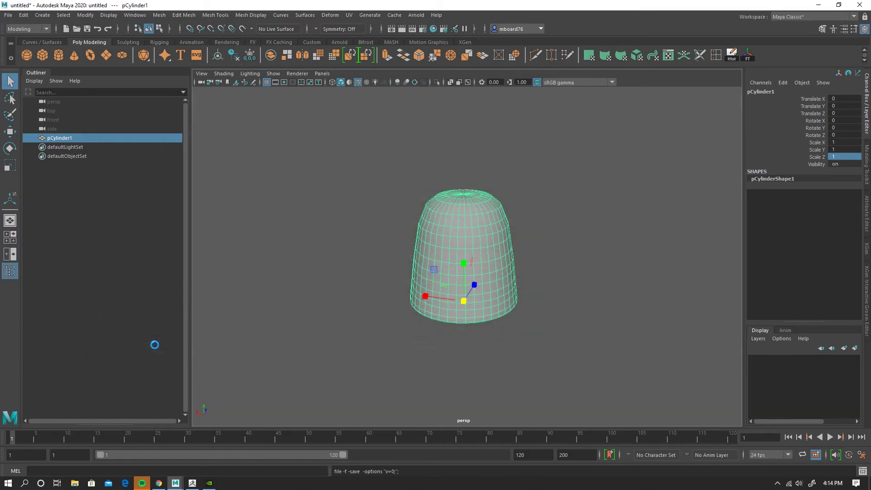
pyautogui.press('ctrl+s')
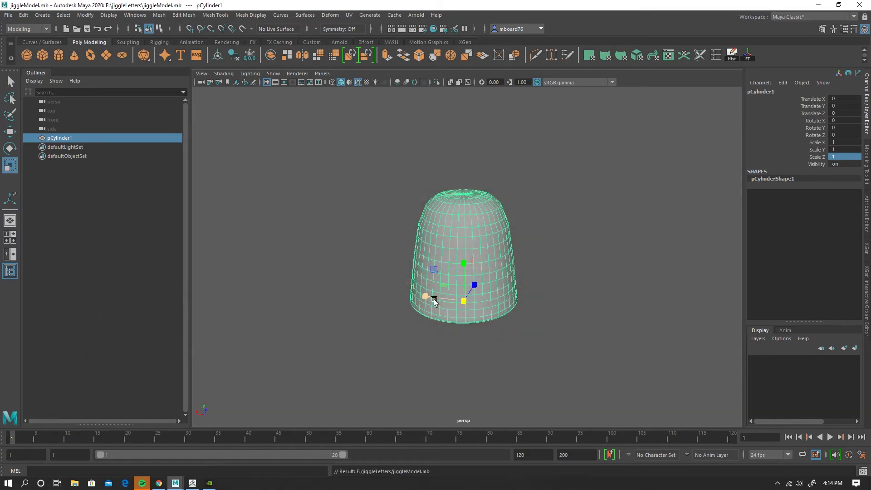